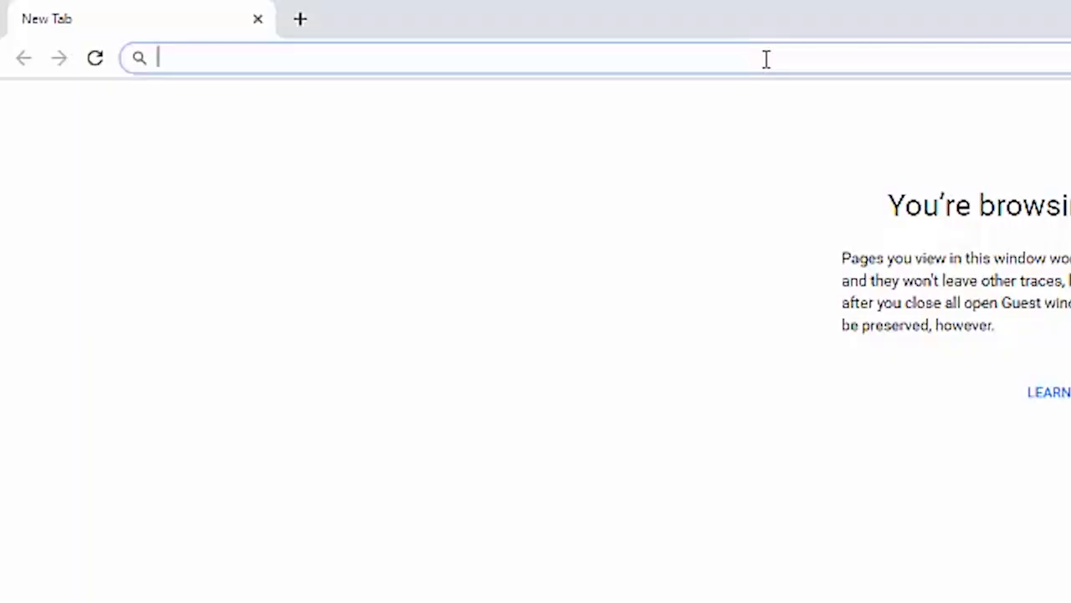
# - Load the ClearPass Guest Manager site and bring up its Create Device form
pyautogui.write('clearpass.bridgewater.edu/guest/guest_index.php')
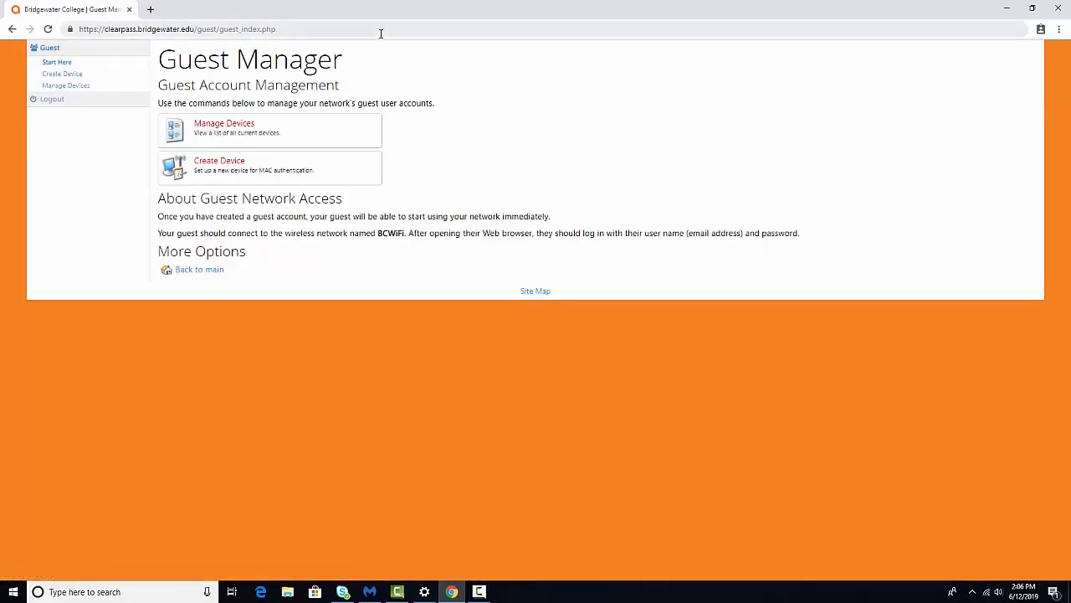
pyautogui.moveTo(264, 155)
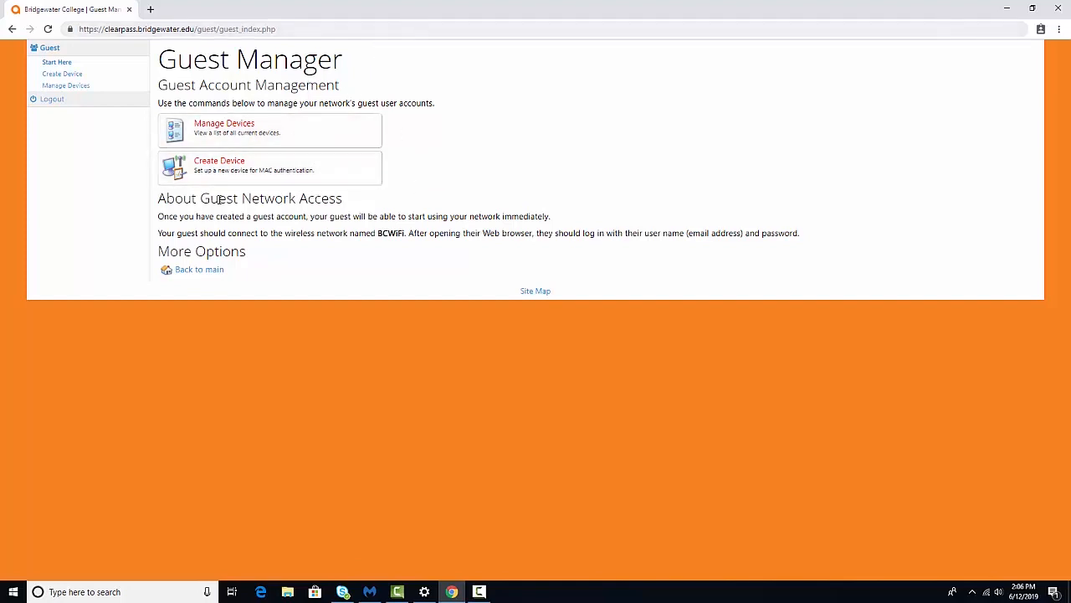
pyautogui.click(219, 161)
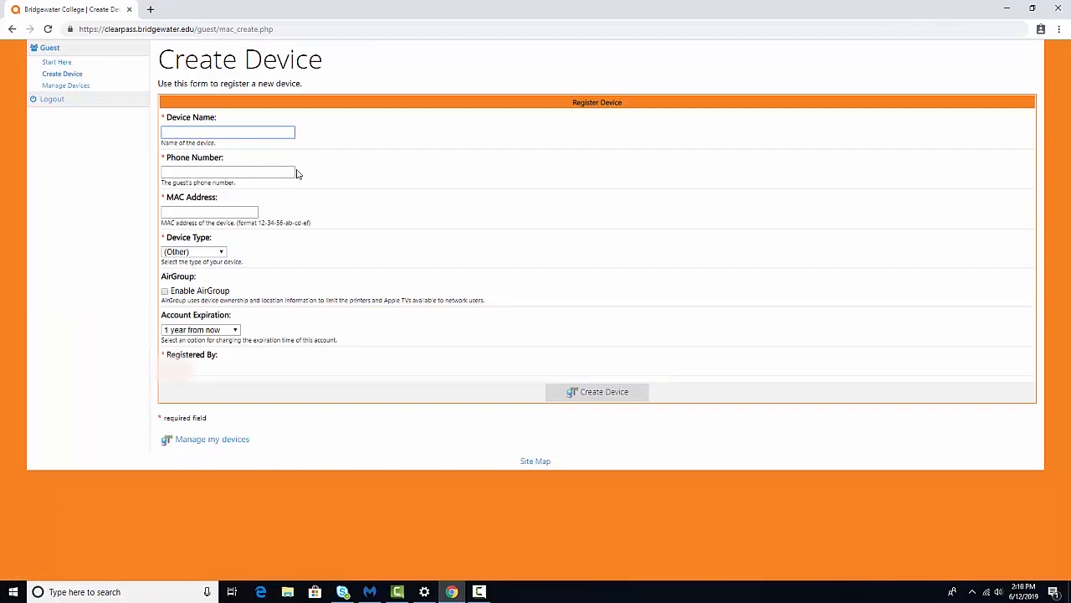
pyautogui.write('Jane Doe Xbox')
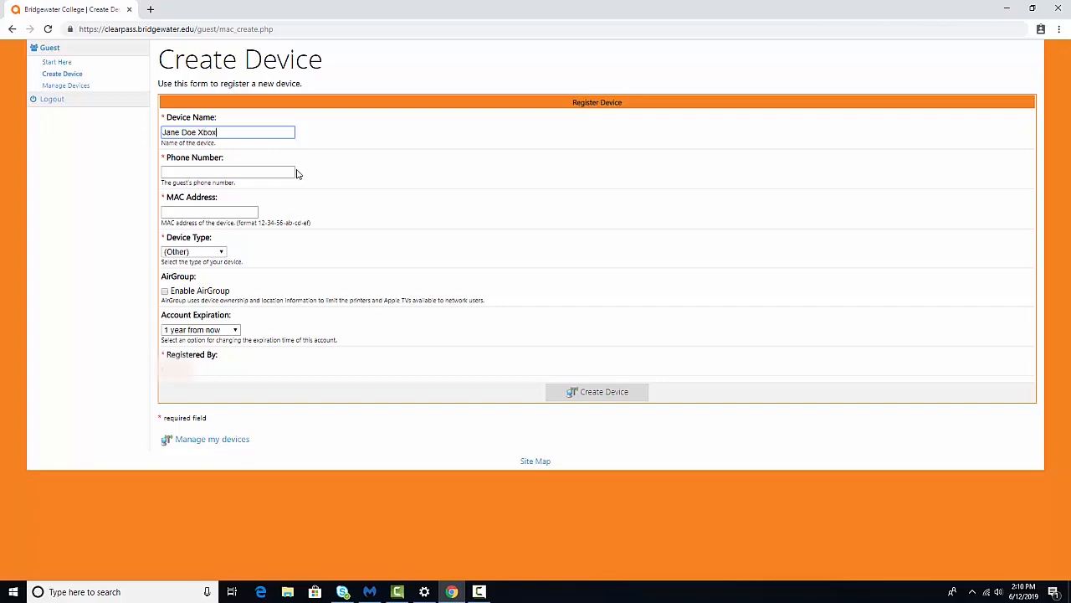
pyautogui.click(228, 171)
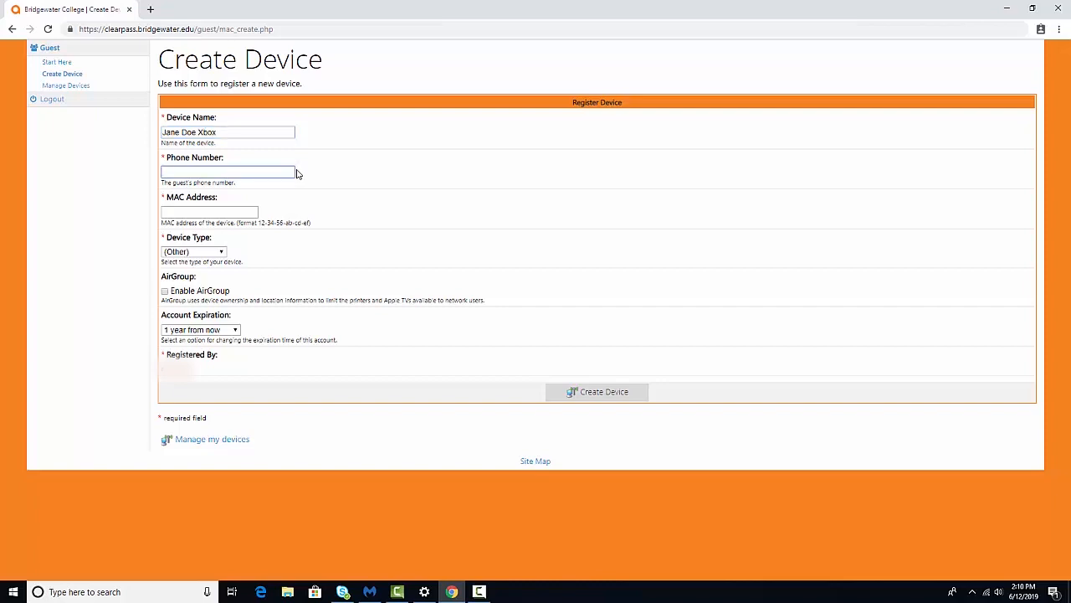
pyautogui.write('555-555-5555')
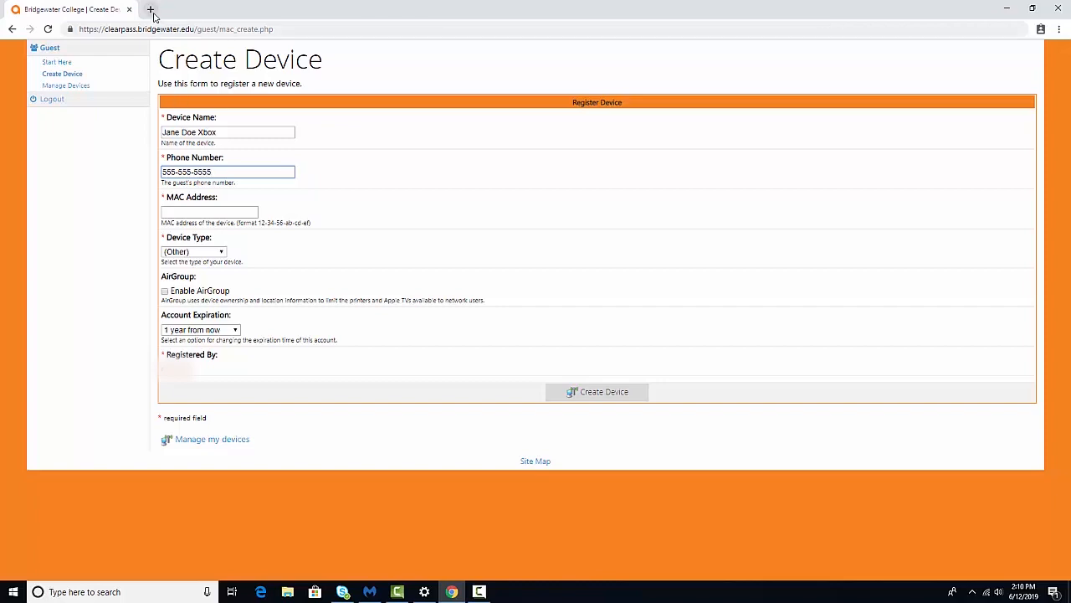
pyautogui.click(151, 9)
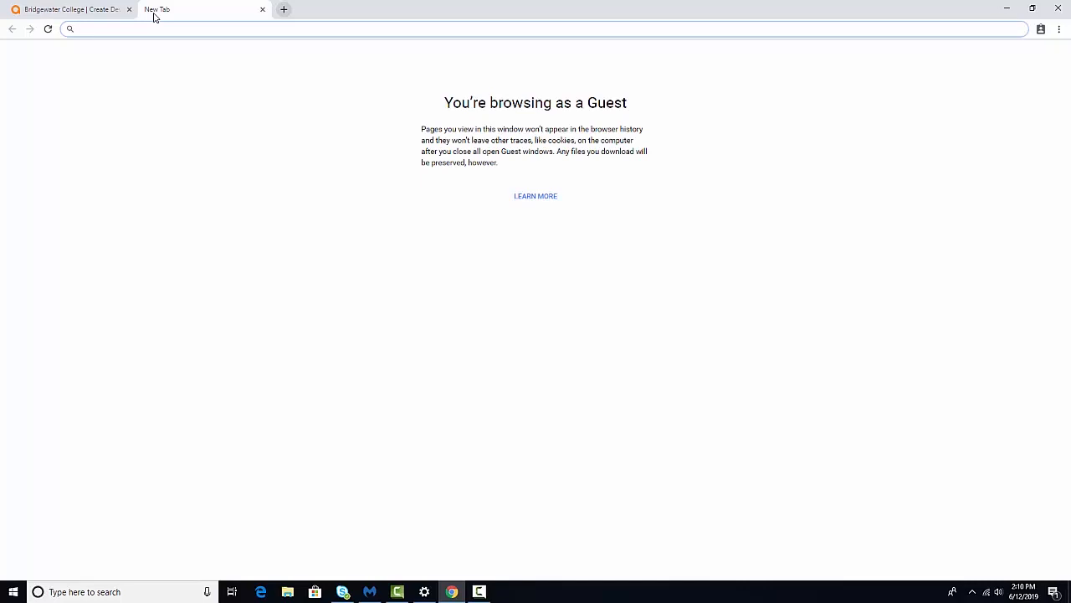
# - Search Google for 'how to find xbox one mac address'
pyautogui.write('how to find xbox one mack')
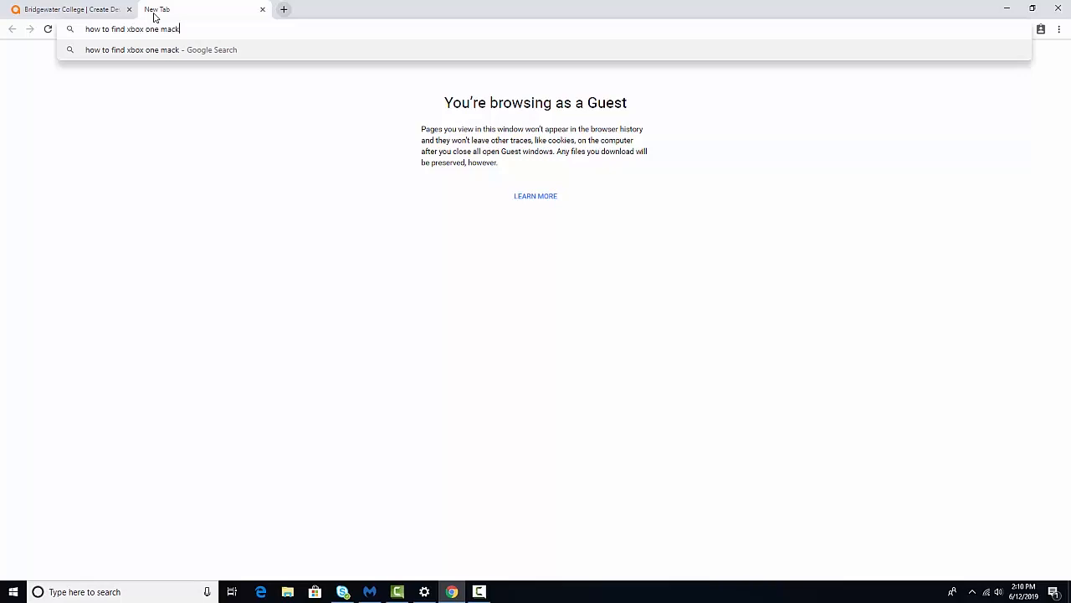
pyautogui.write('address')
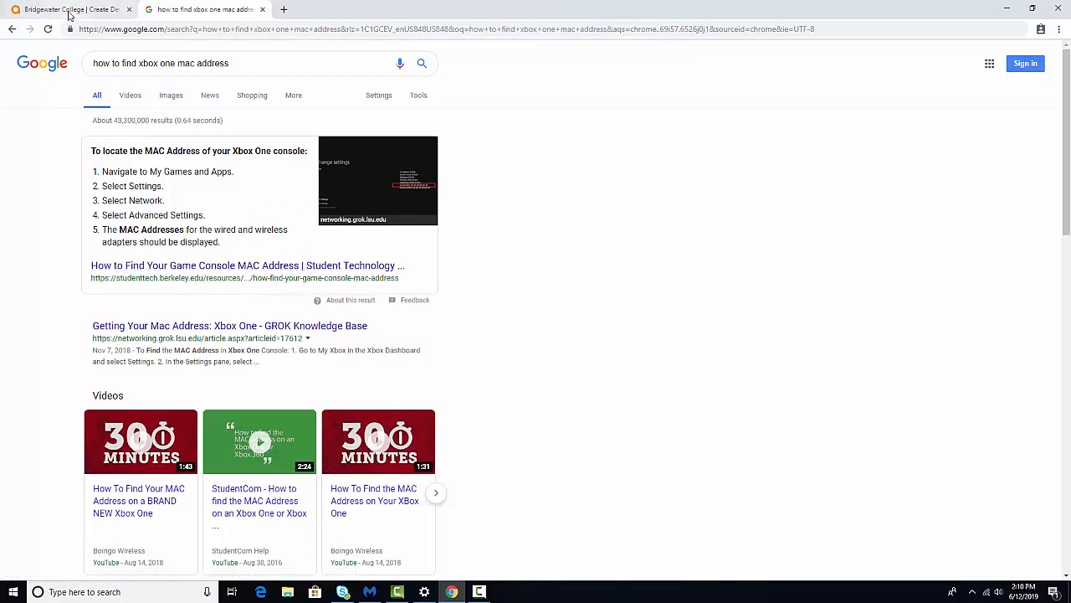
# - On the ClearPass form, set Device Type to Xbox 1 and create the device
pyautogui.click(67, 9)
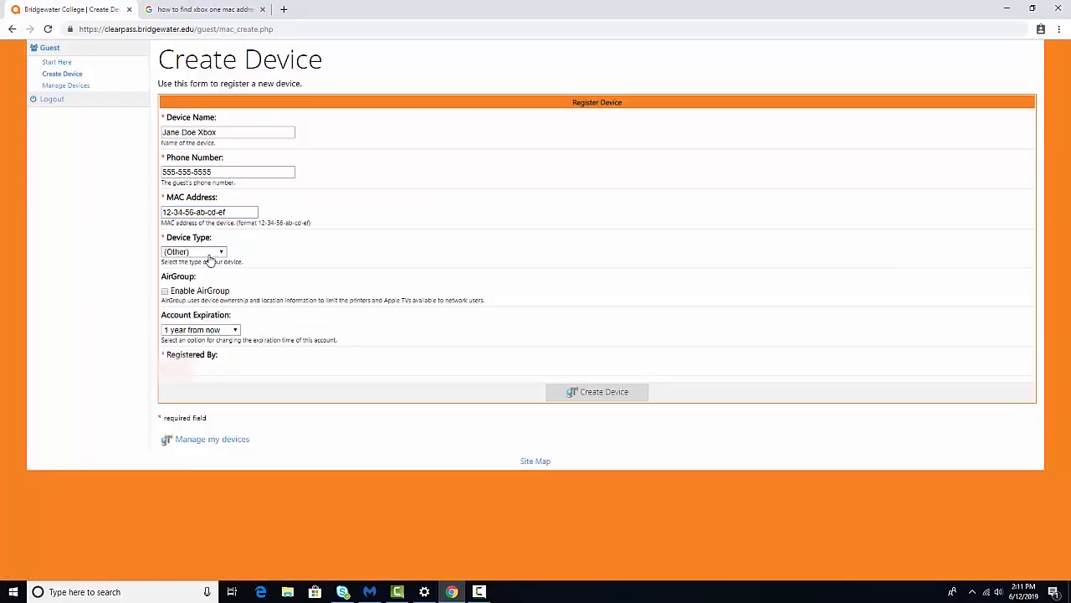
pyautogui.click(192, 251)
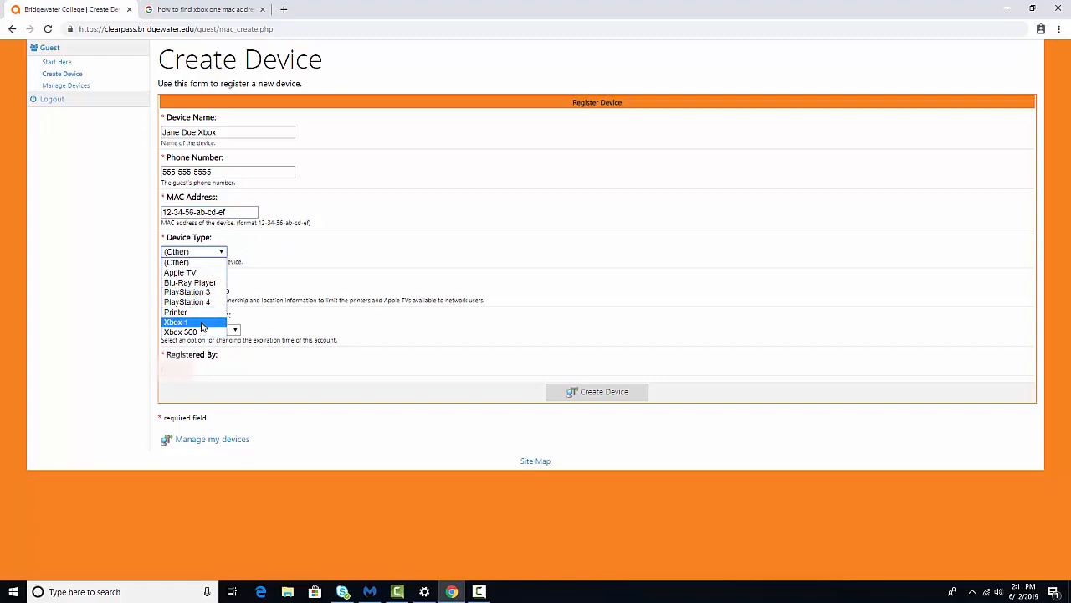
pyautogui.click(175, 322)
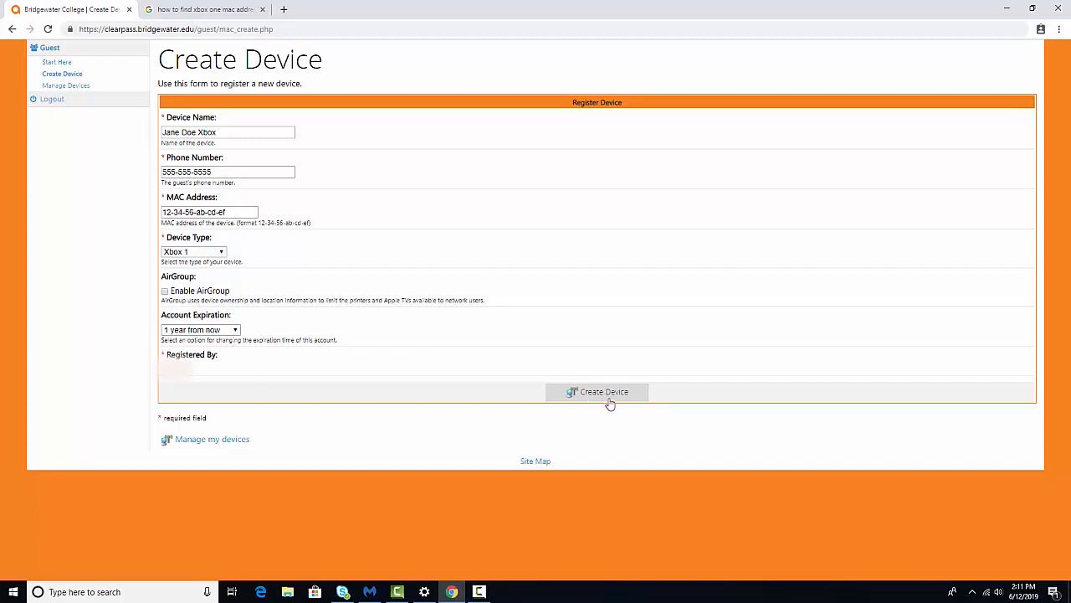
pyautogui.click(597, 392)
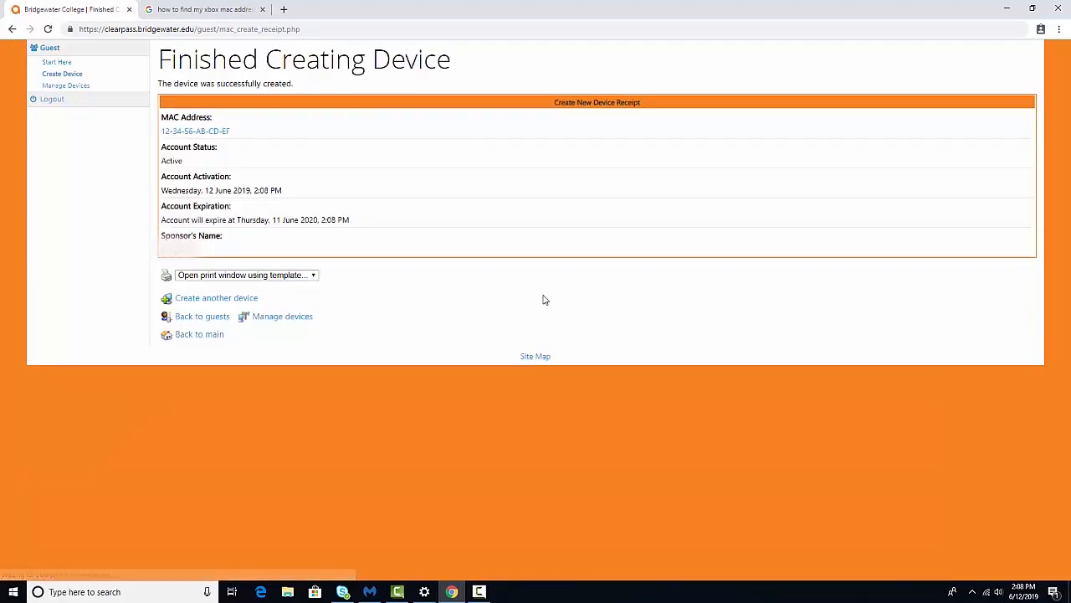
pyautogui.moveTo(544, 276)
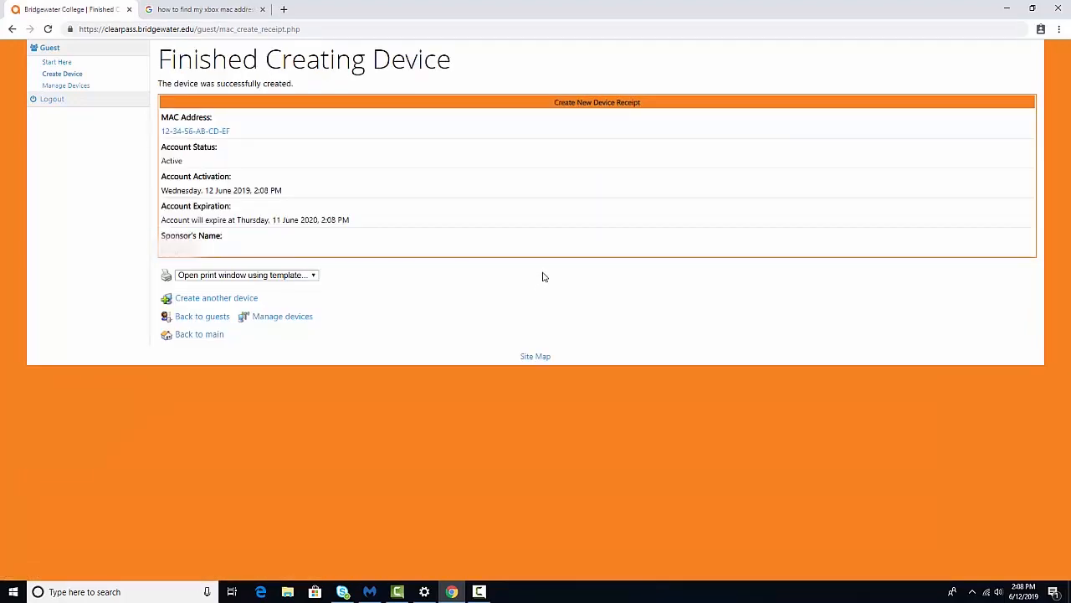